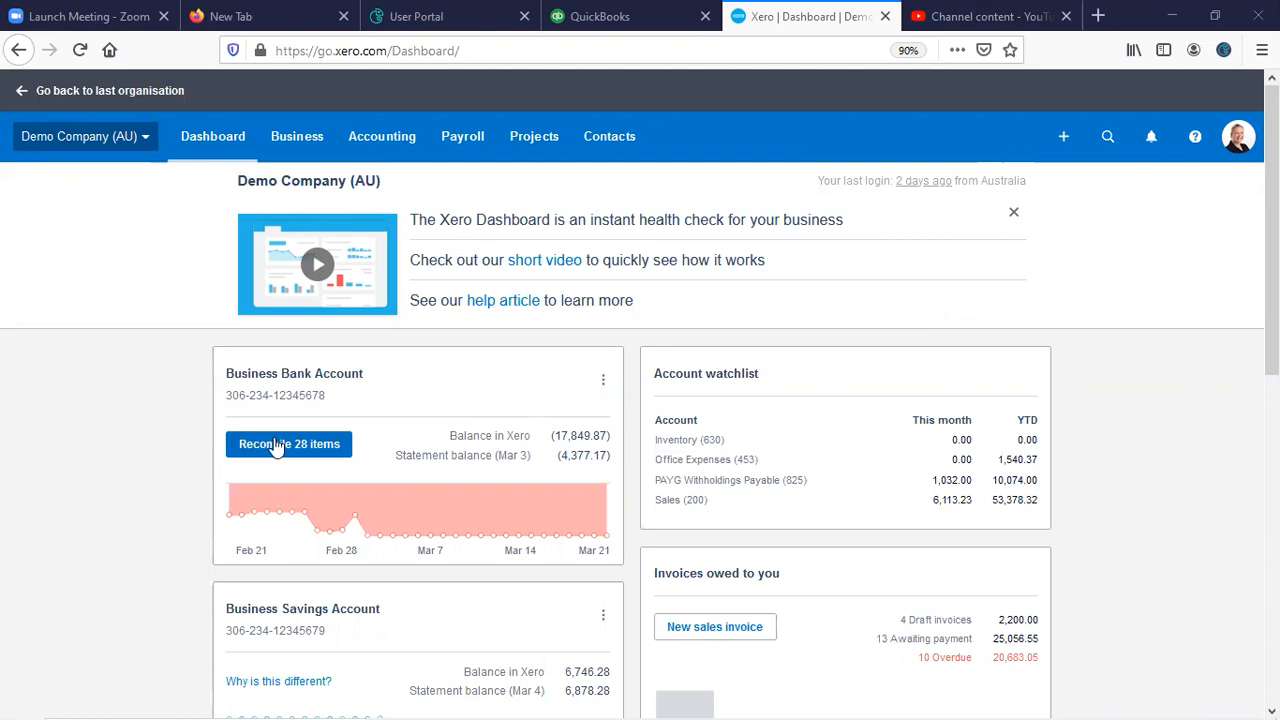
Reconcile the Business Bank Account and scroll to the Jakaranda Maple Systems 2,000.00 deposit.
click(288, 444)
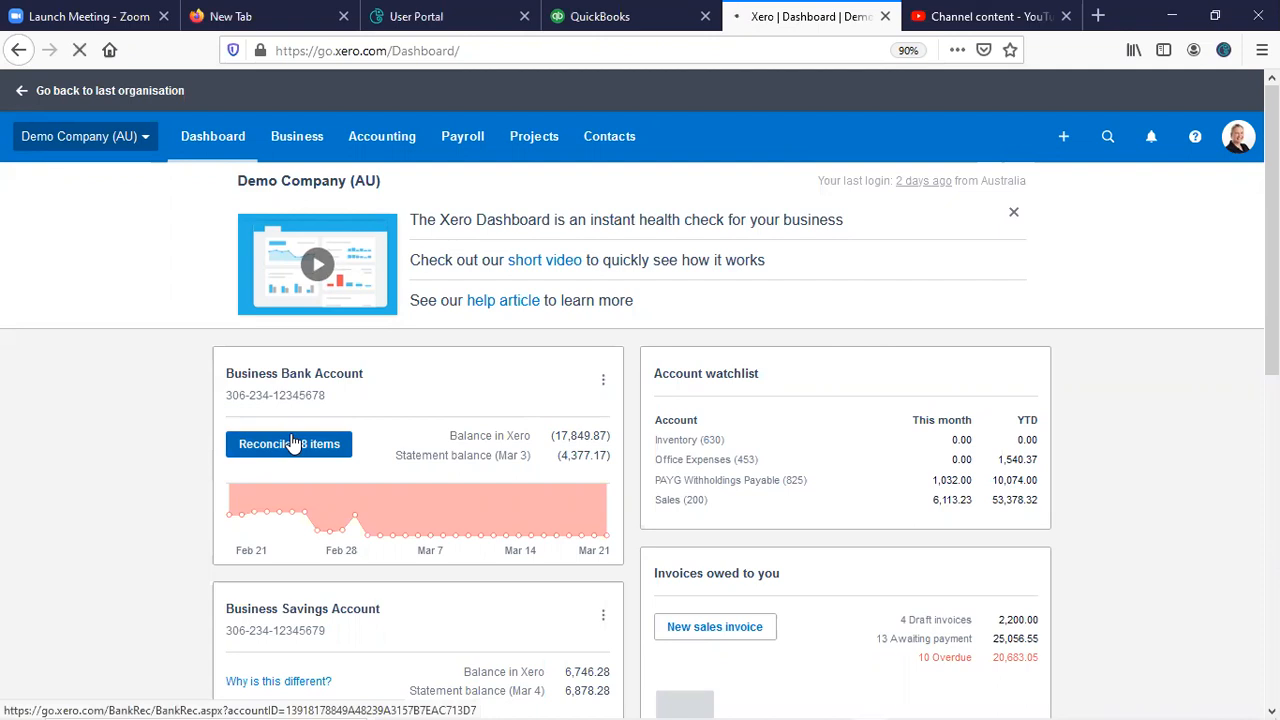
click(288, 444)
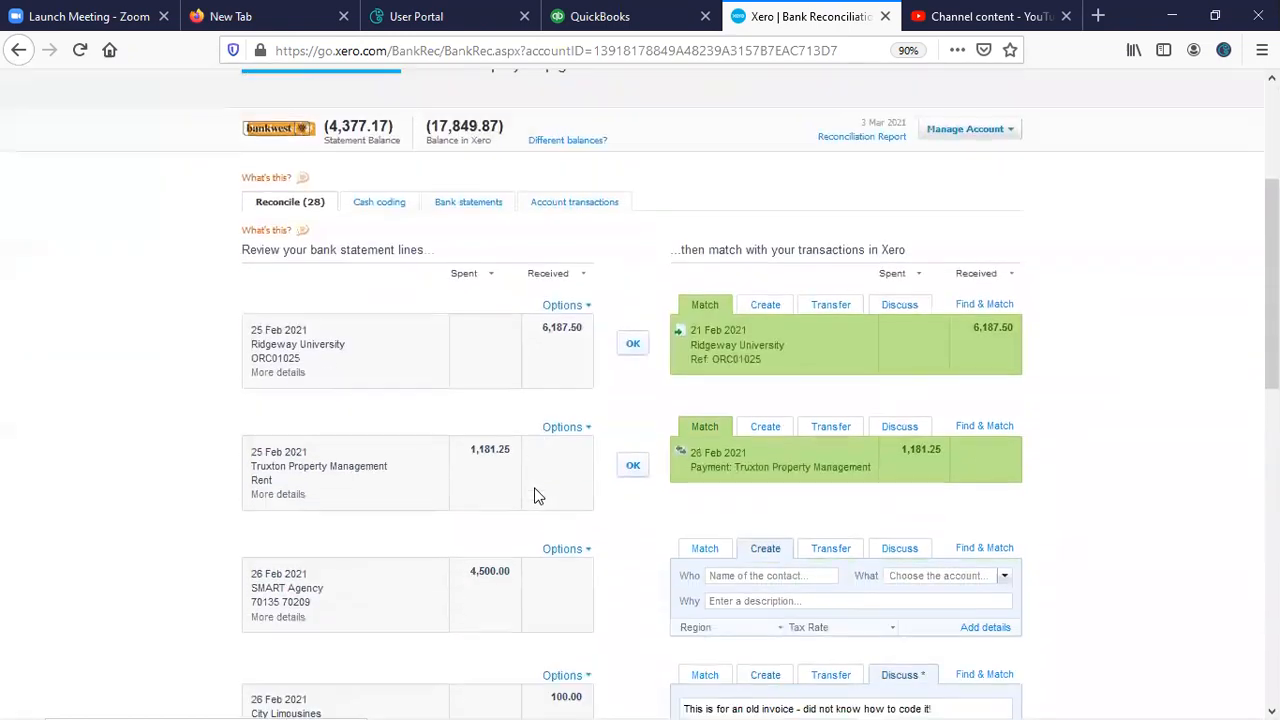
scroll(down, 3)
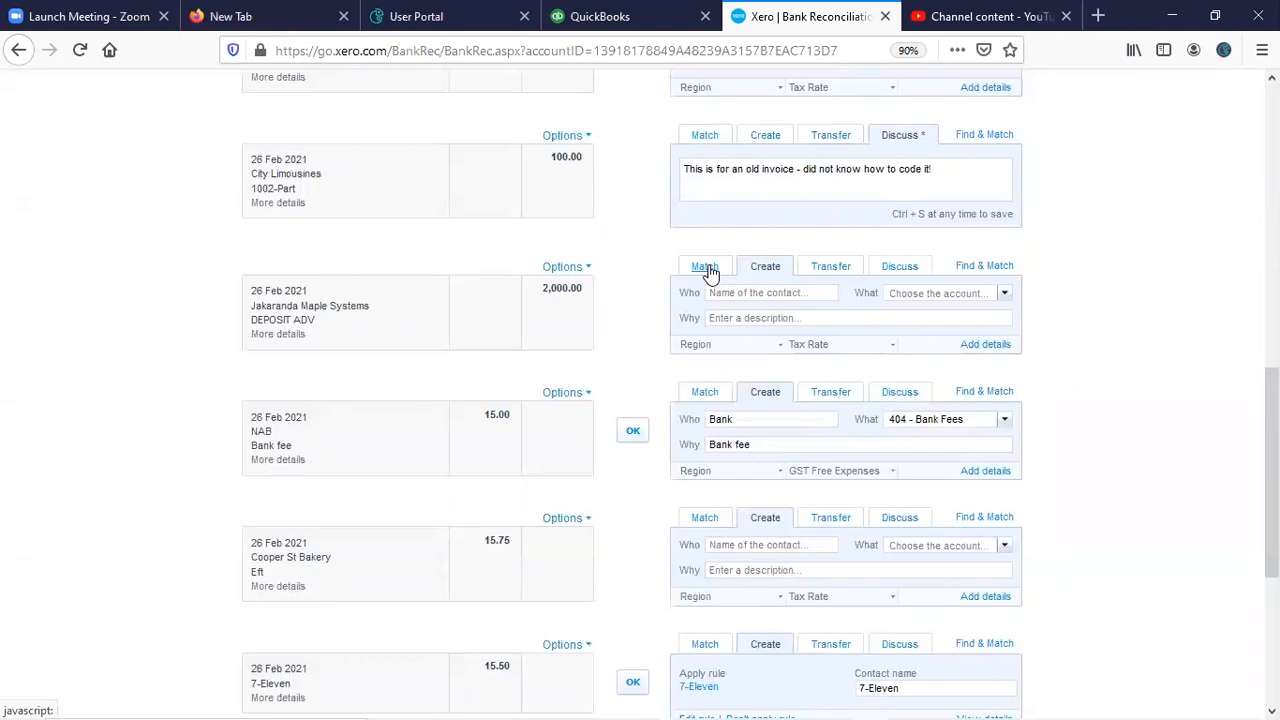
Match the $2,000 deposit against both City Limousines invoices and the DDSR Small Business Services invoice.
click(704, 264)
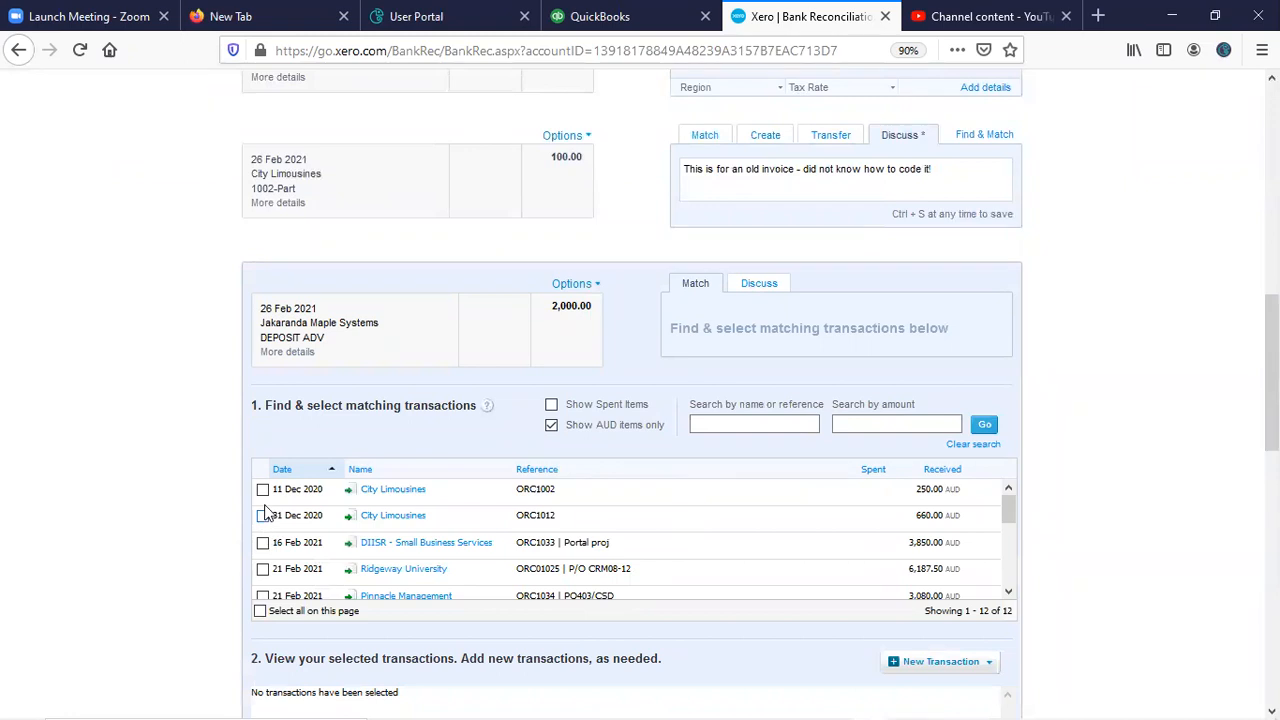
click(256, 488)
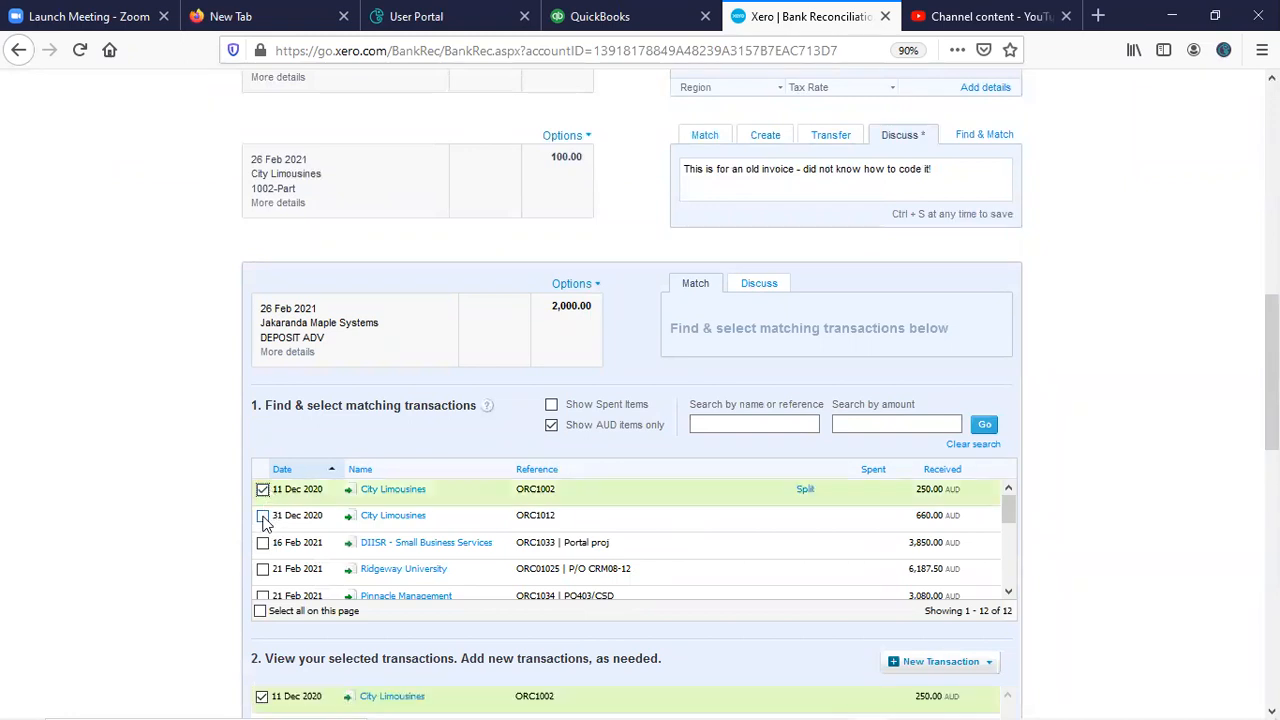
click(262, 516)
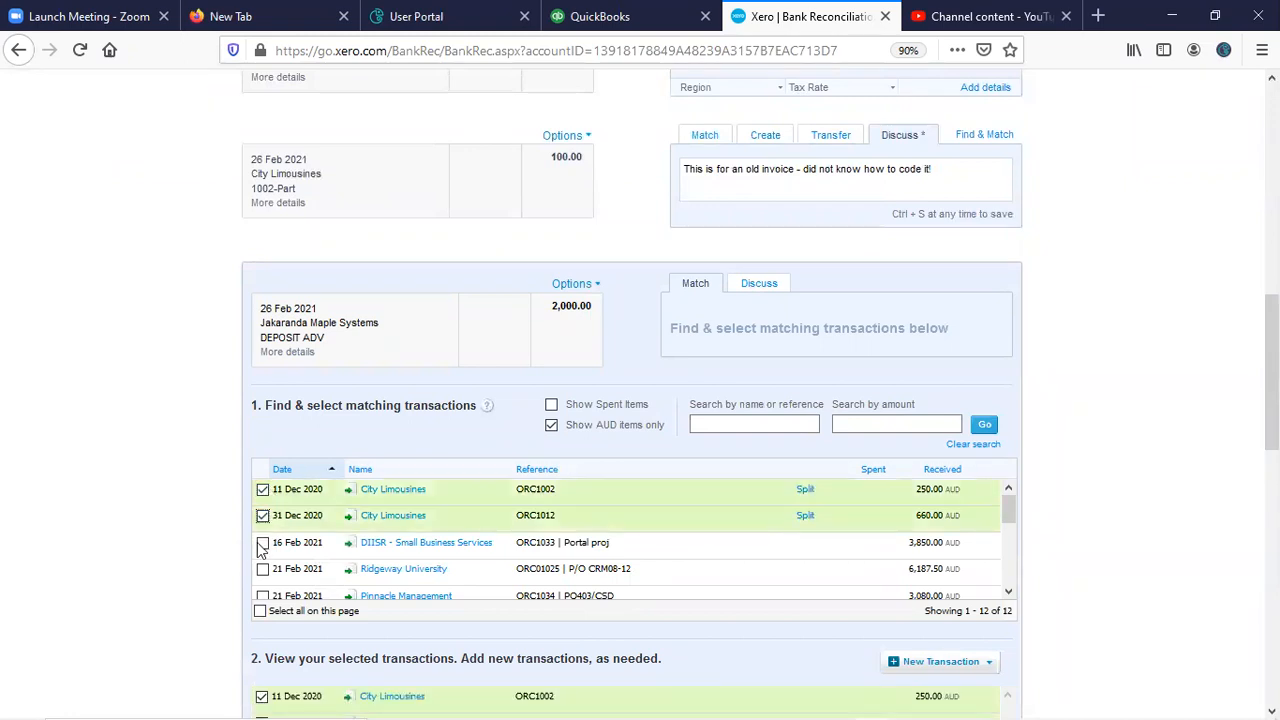
click(262, 542)
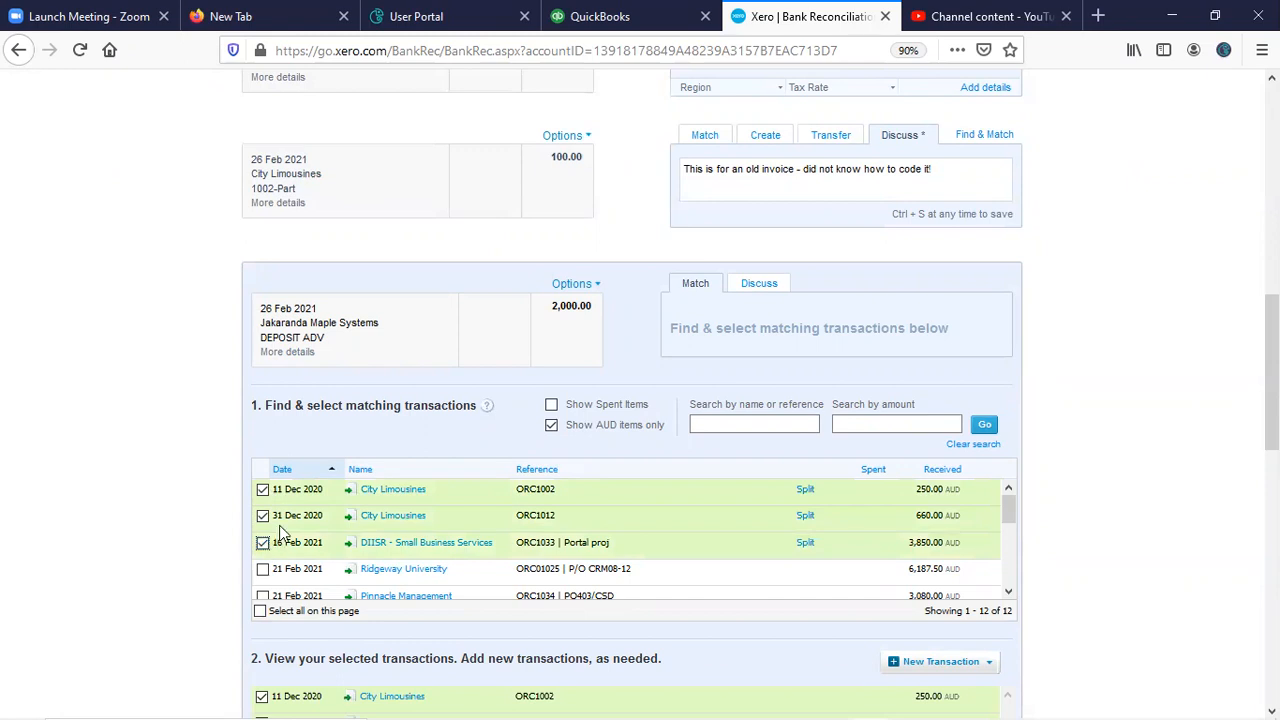
Split the DDSR invoice to a 1,090.00 part payment so the selection totals $2,000.
click(804, 544)
text(1090)
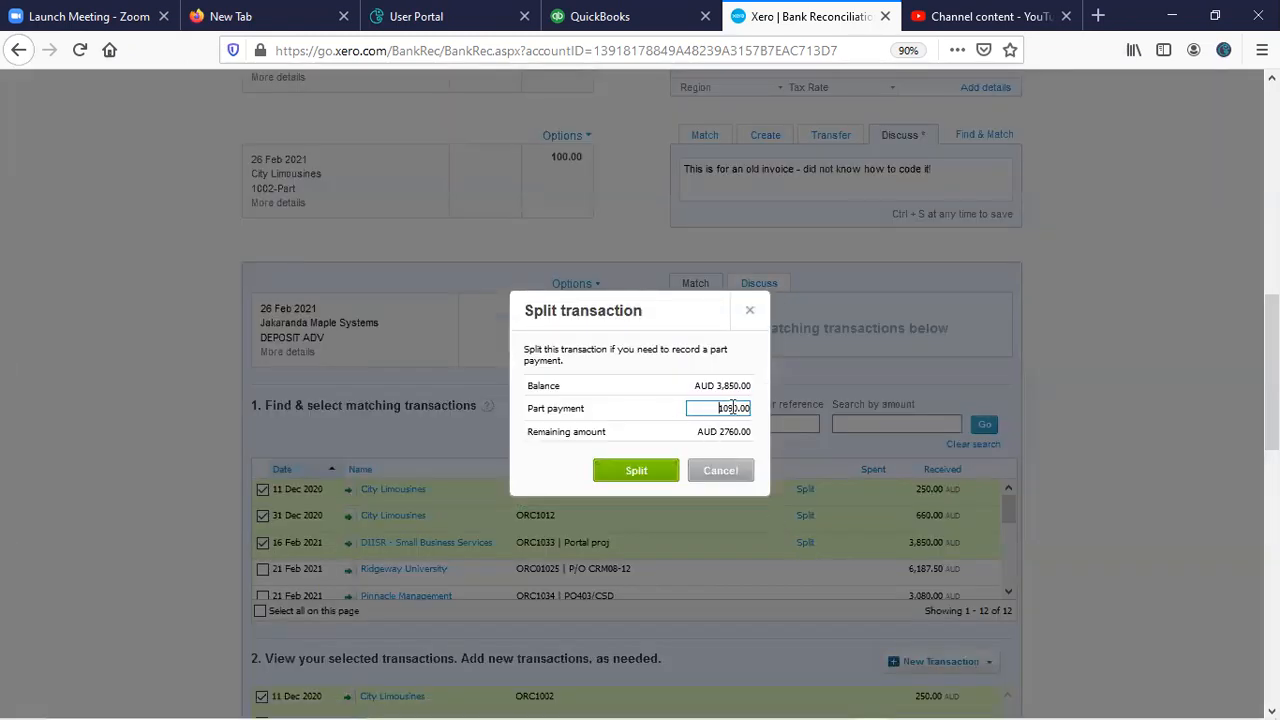
click(636, 470)
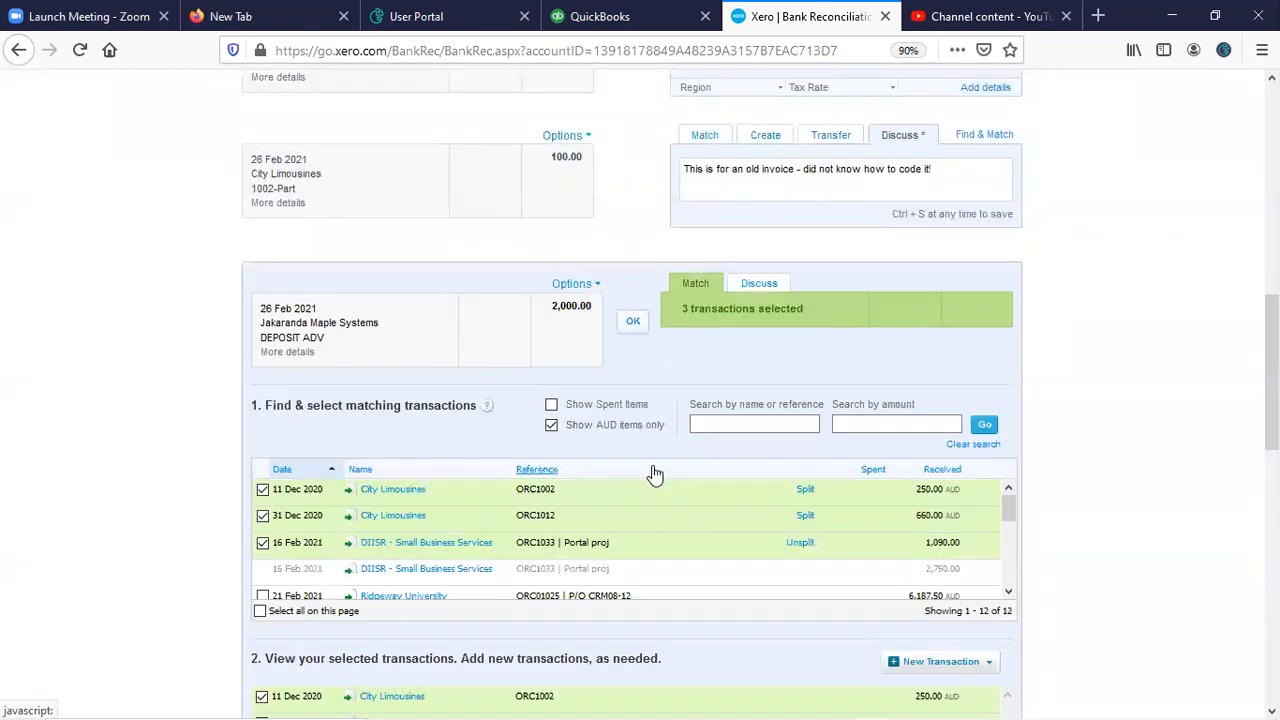
mouse_move(922, 578)
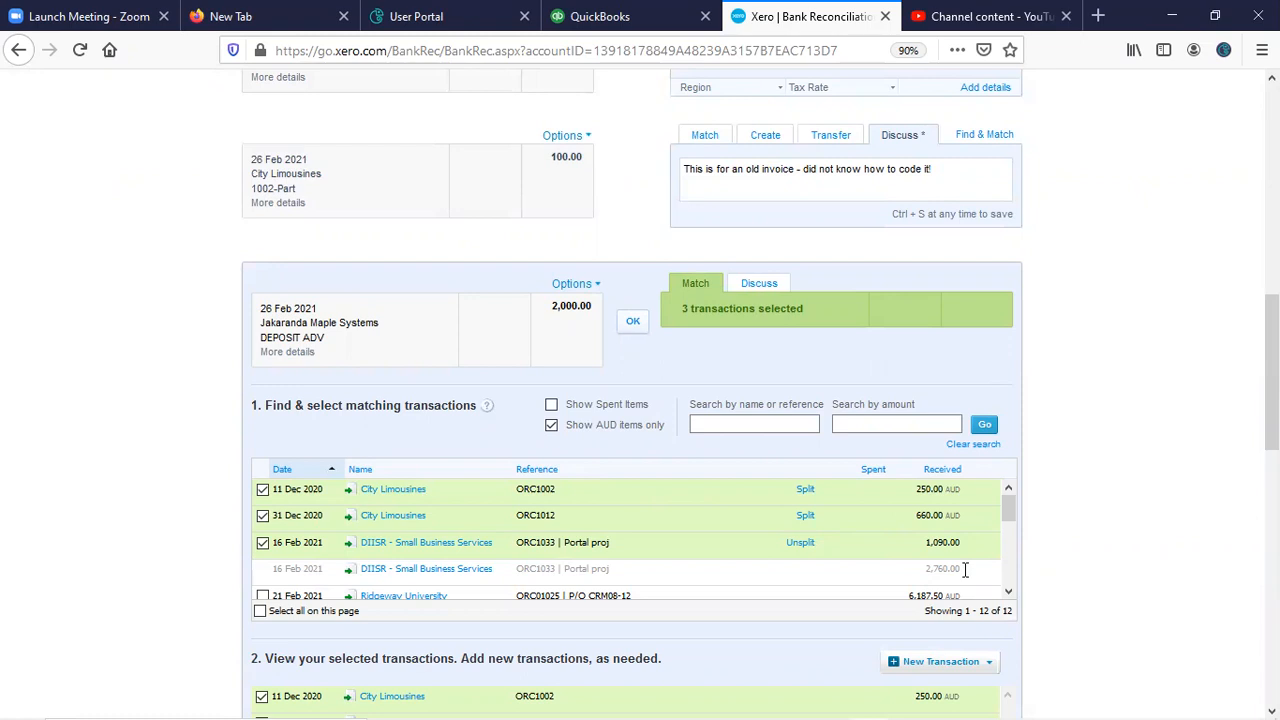
mouse_move(972, 520)
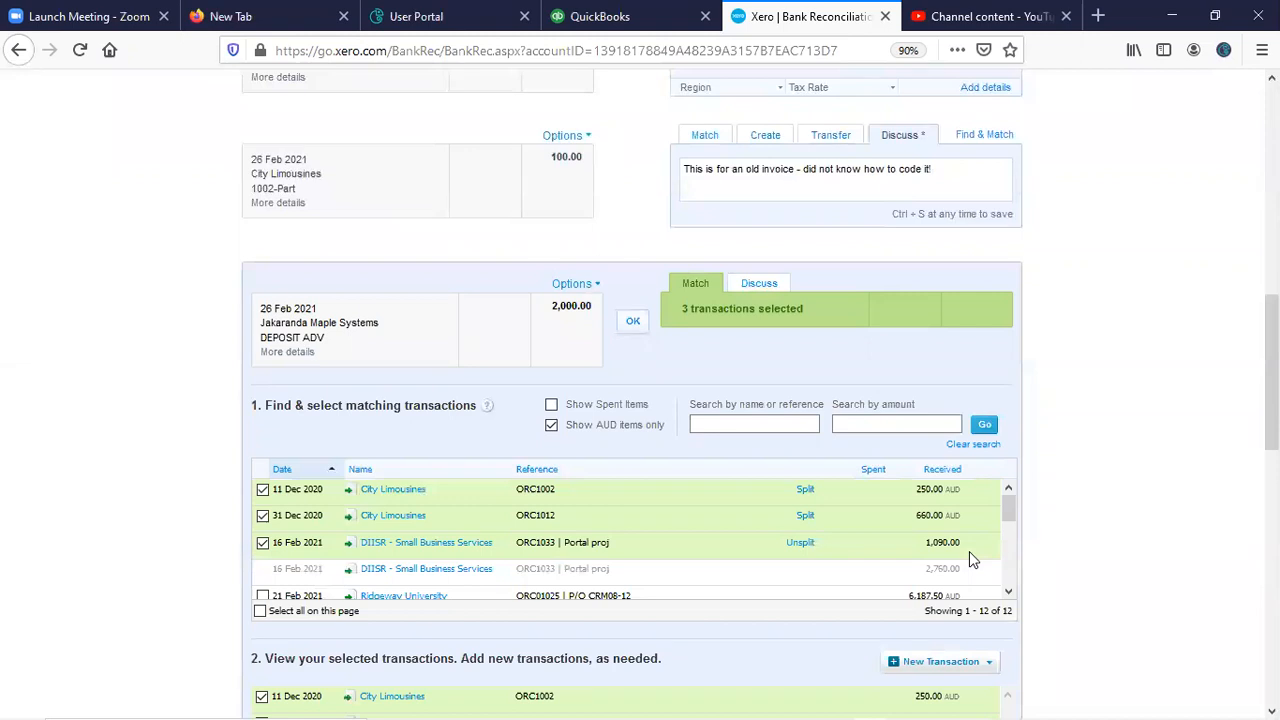
mouse_move(764, 552)
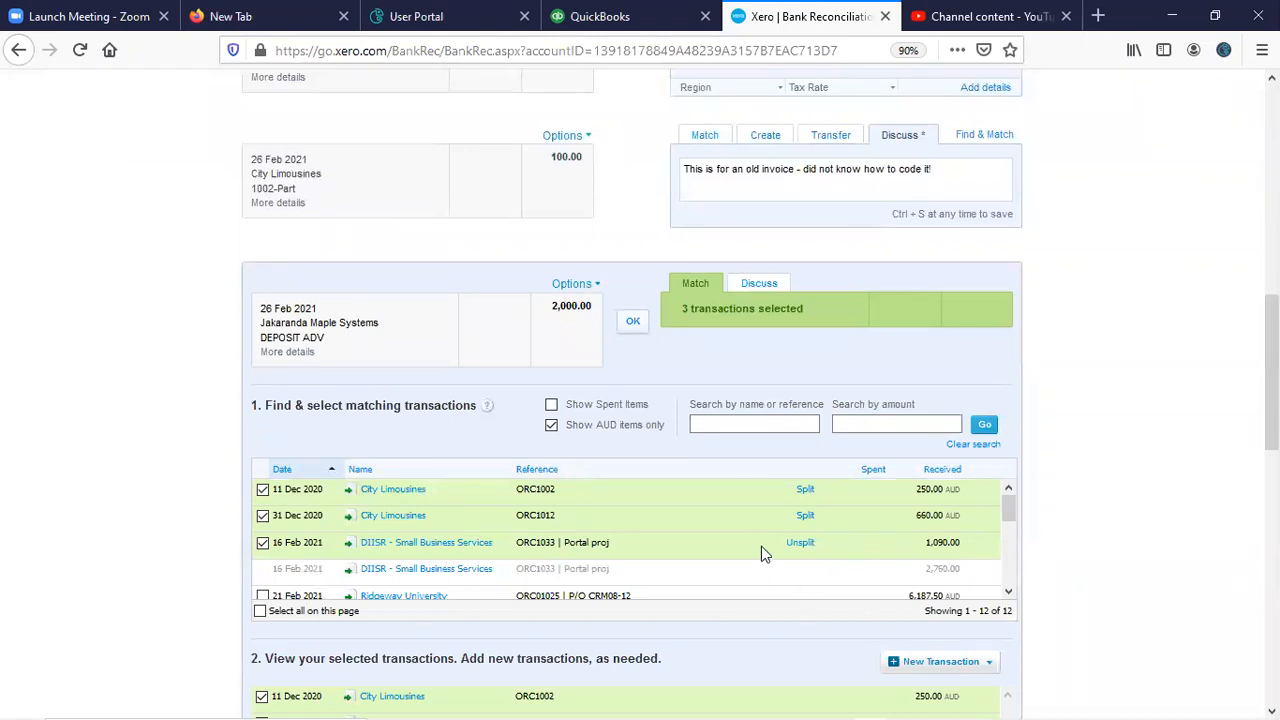
mouse_move(392, 542)
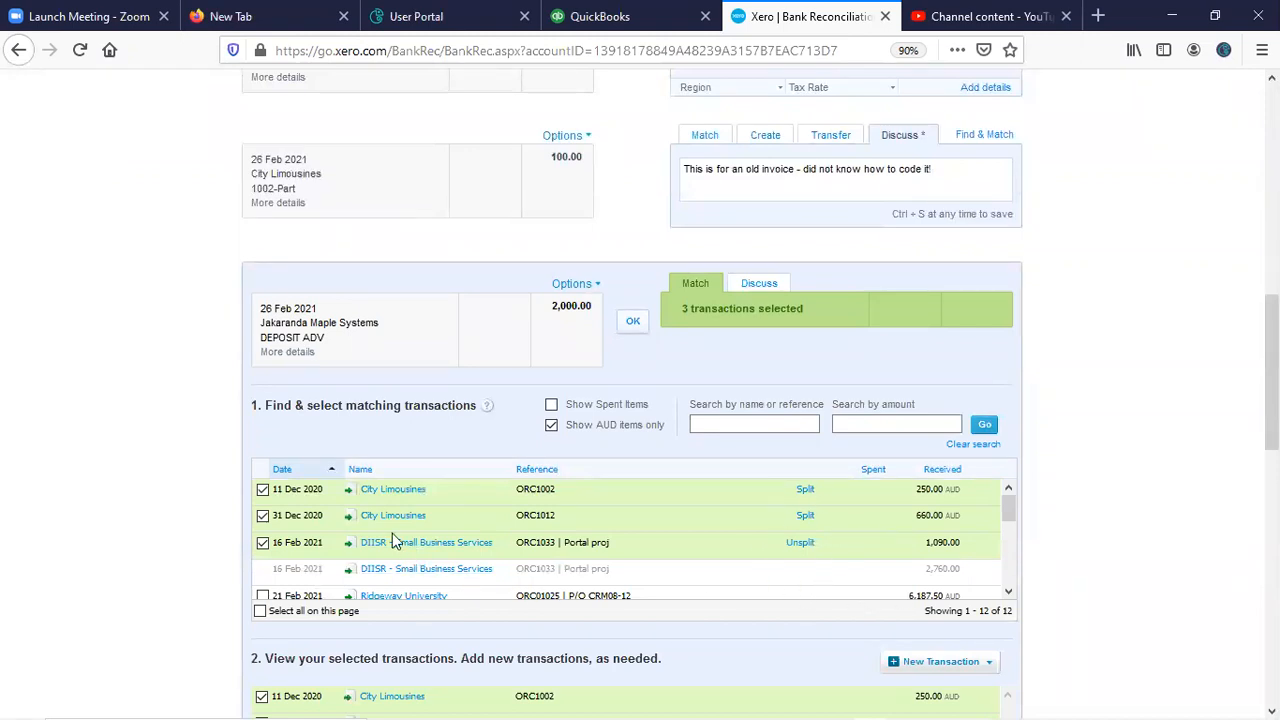